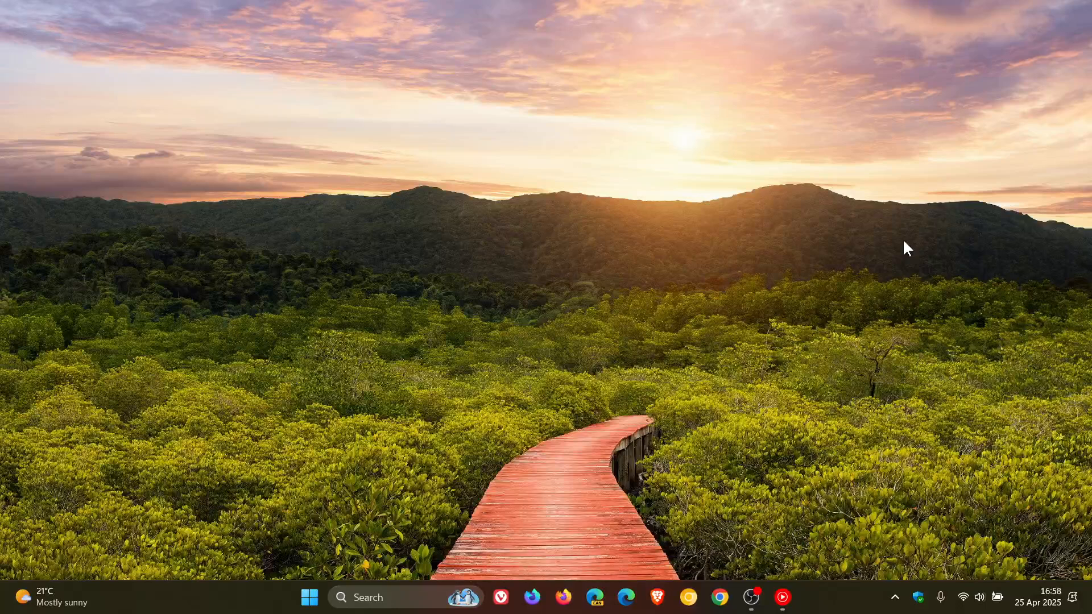
mouse_move(647, 182)
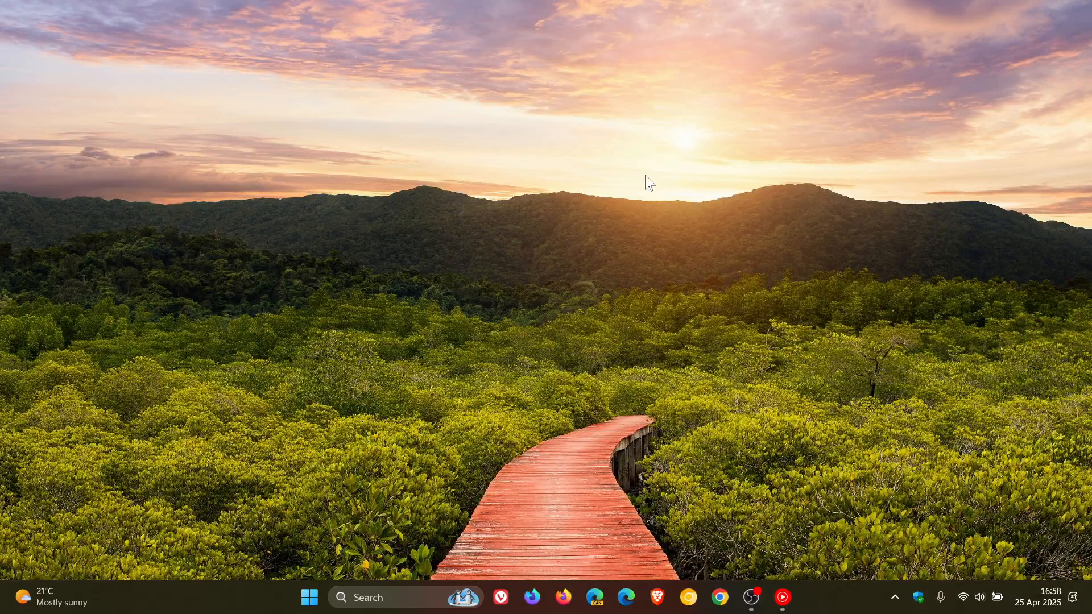
mouse_move(715, 166)
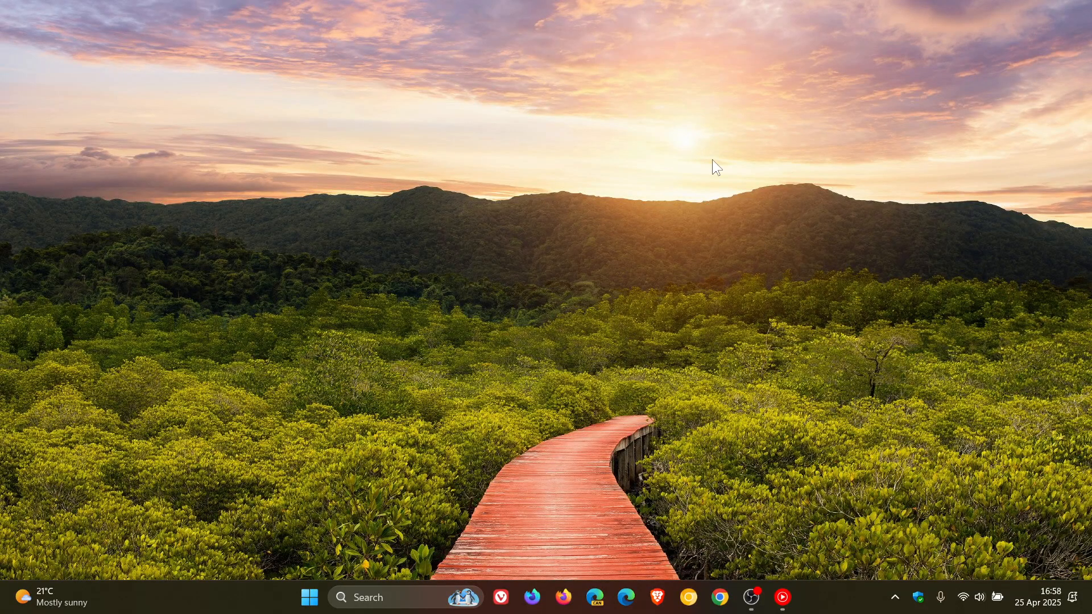
mouse_move(306, 311)
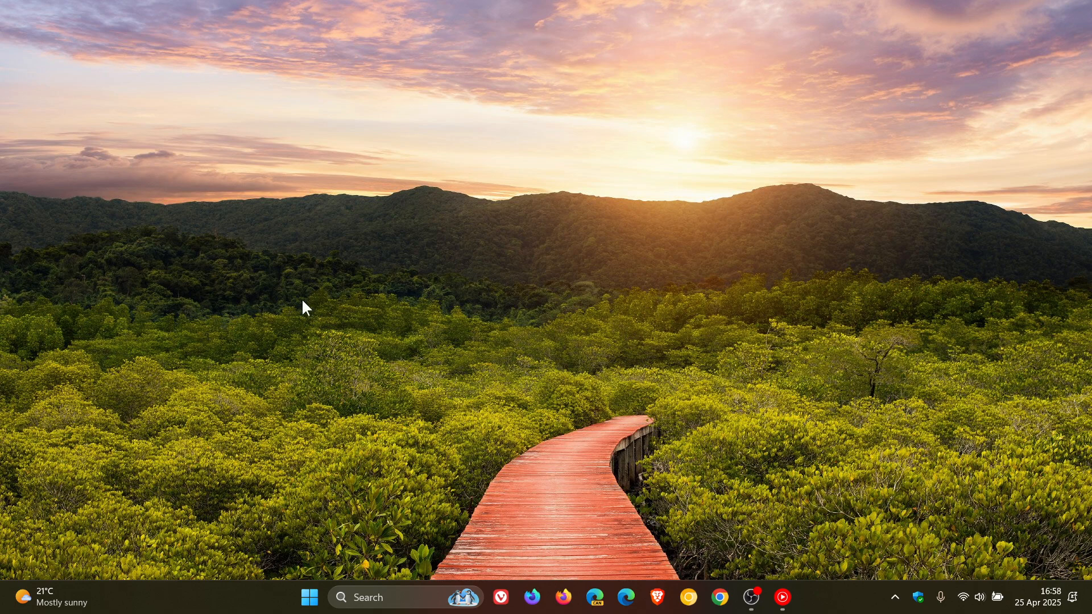
mouse_move(692, 231)
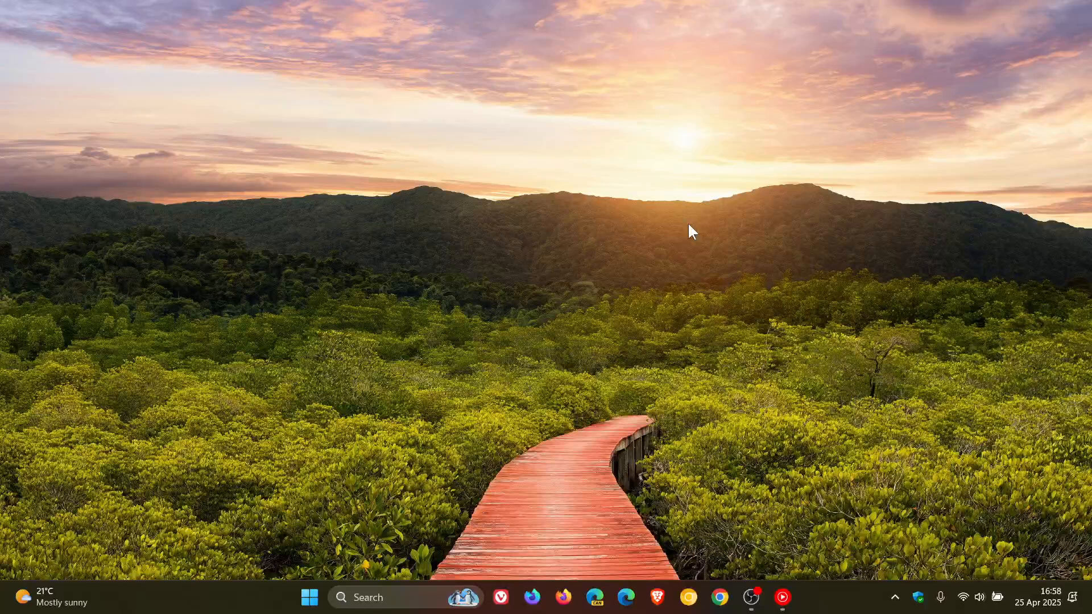
mouse_move(669, 239)
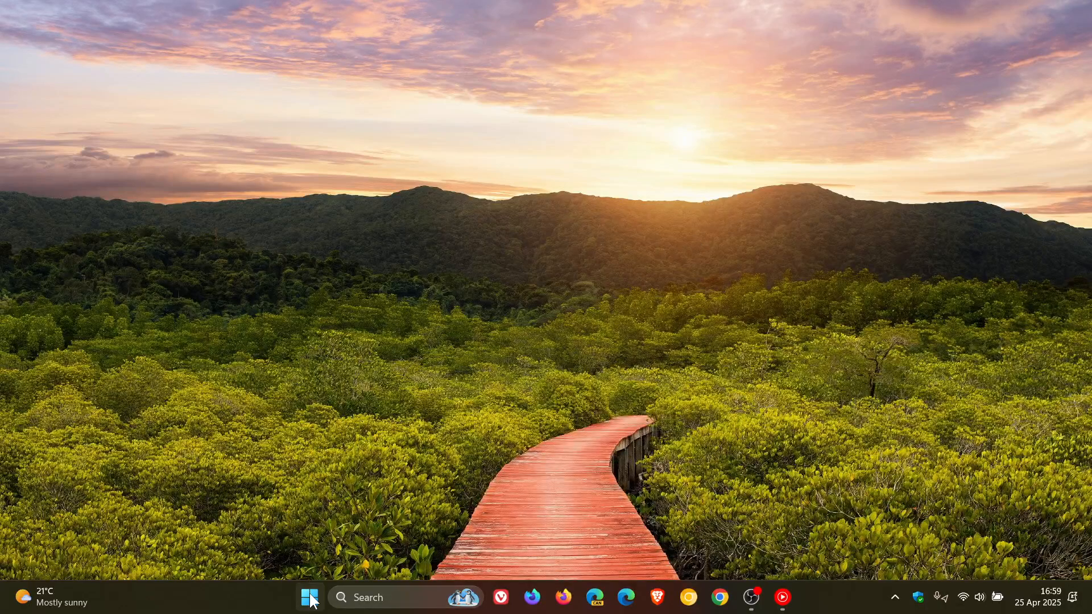
Launch Windows Settings from Start and go to Bluetooth & devices.
left_click(309, 597)
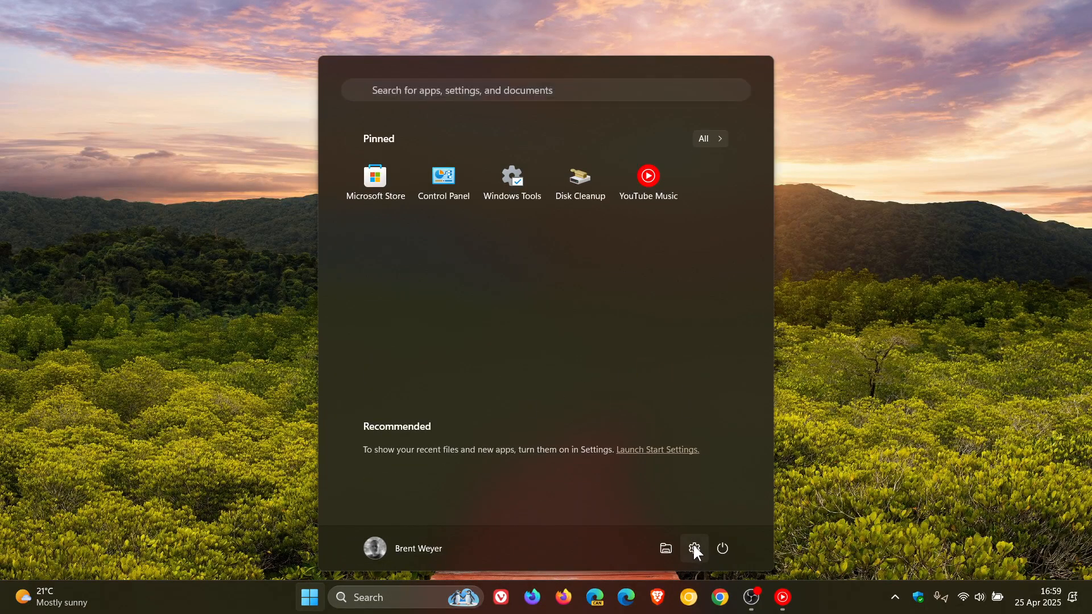
left_click(694, 548)
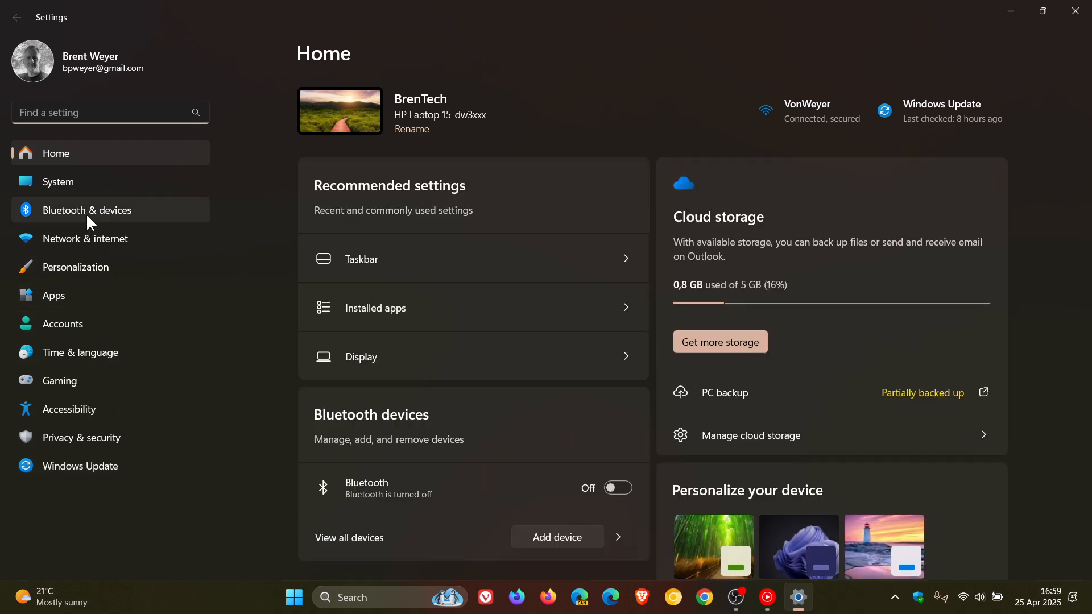
left_click(87, 210)
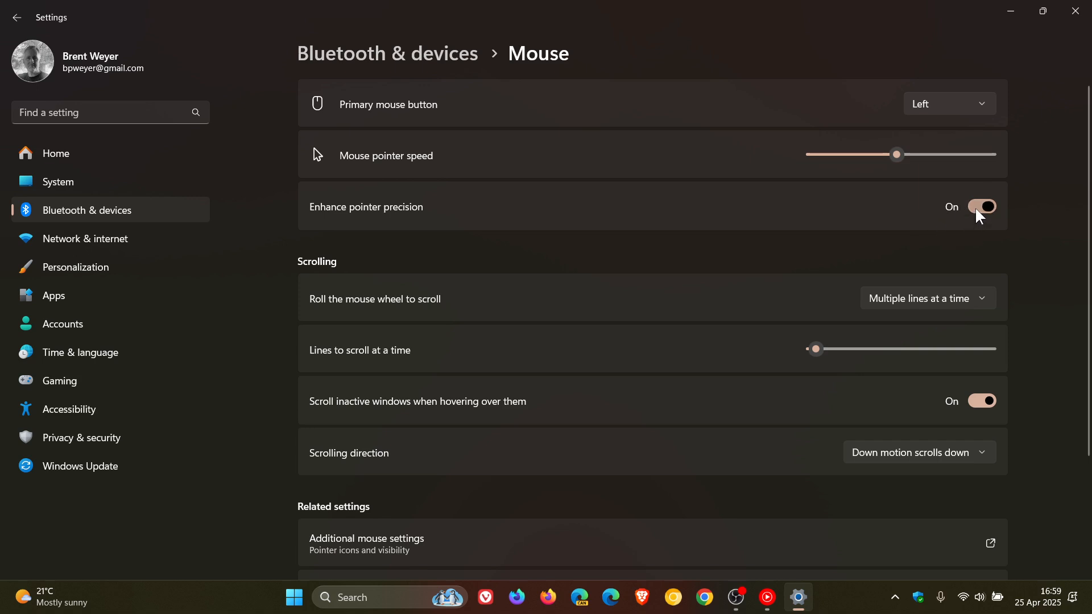
Switch Enhance pointer precision off on the Mouse page.
left_click(982, 206)
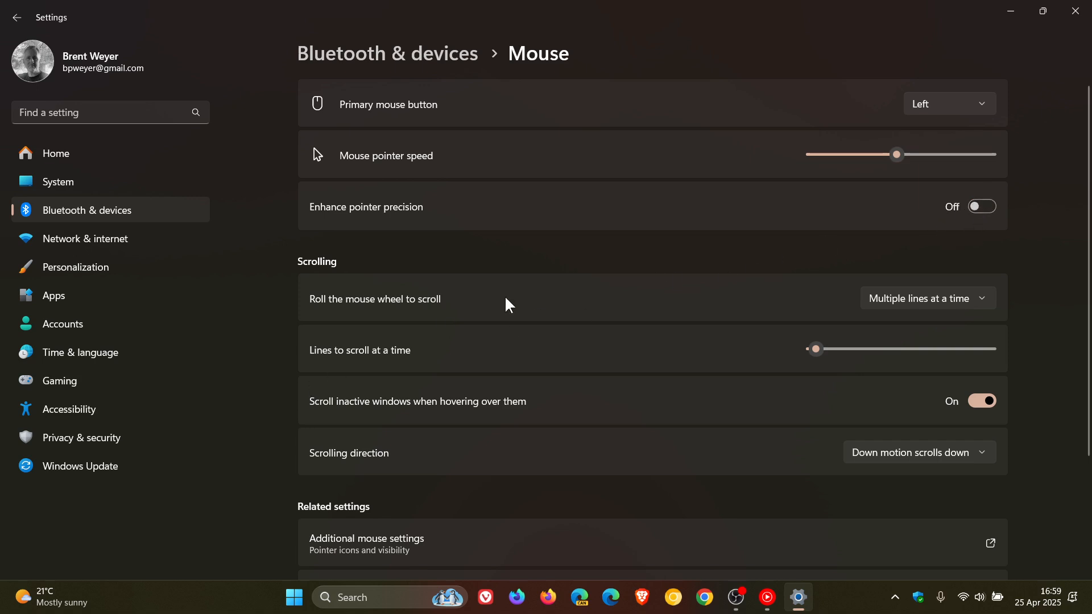
mouse_move(629, 256)
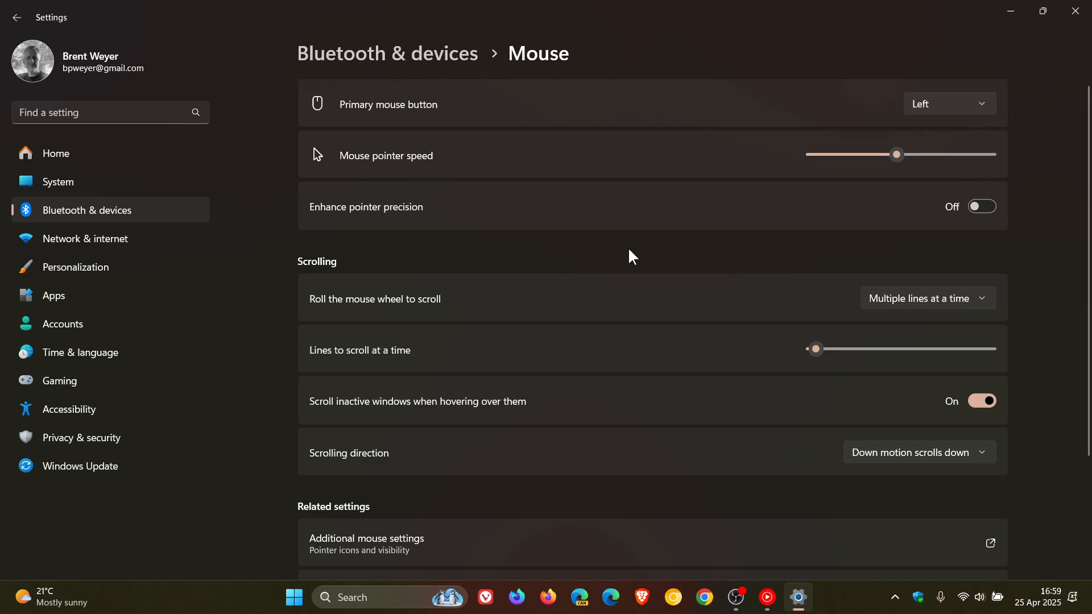
mouse_move(741, 304)
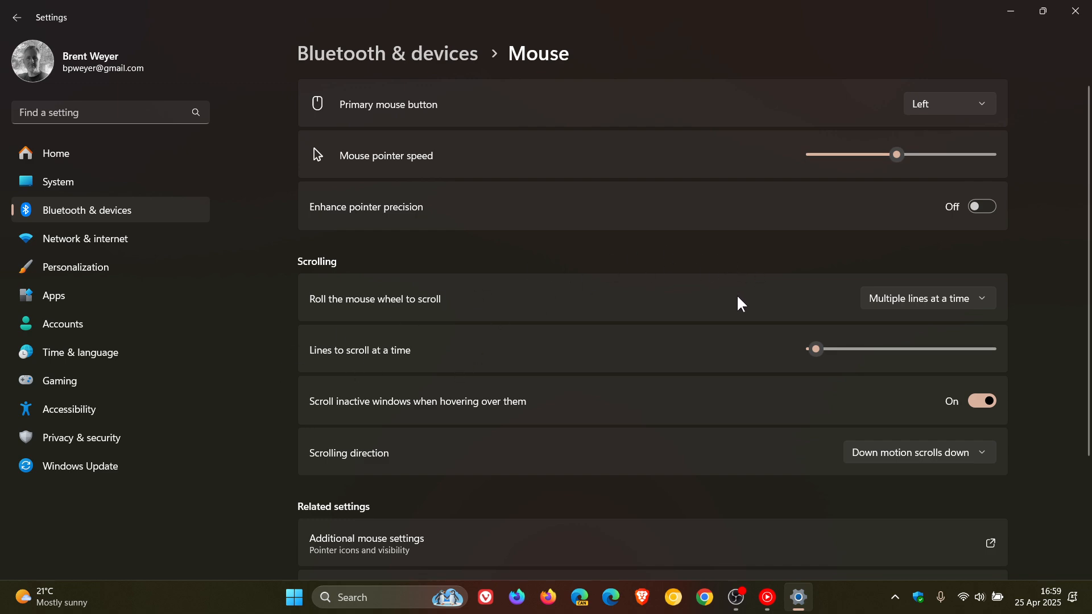
mouse_move(564, 302)
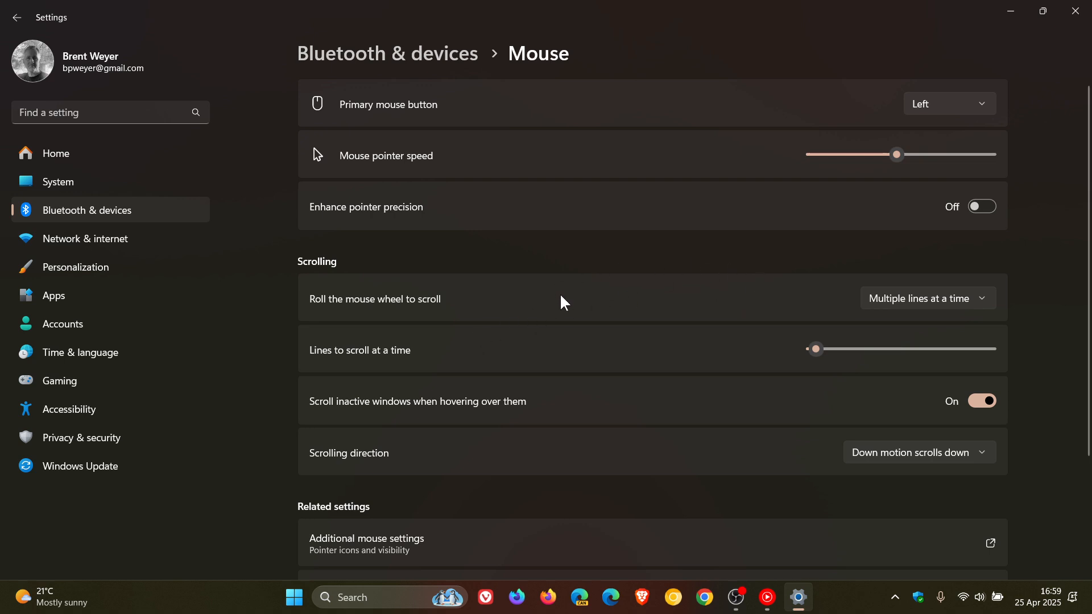
mouse_move(899, 167)
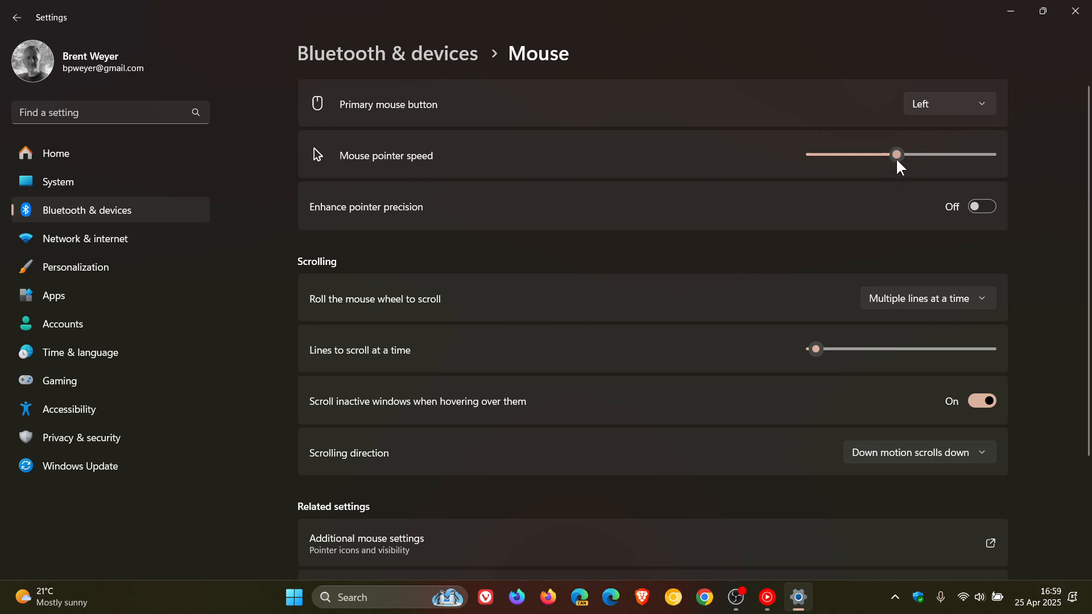
mouse_move(932, 175)
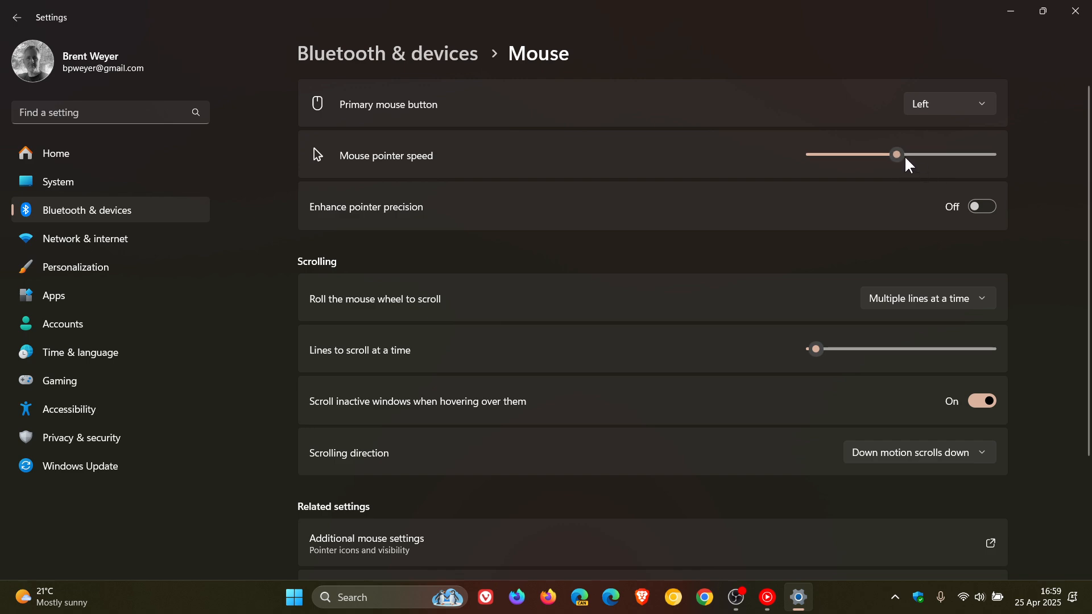
mouse_move(739, 210)
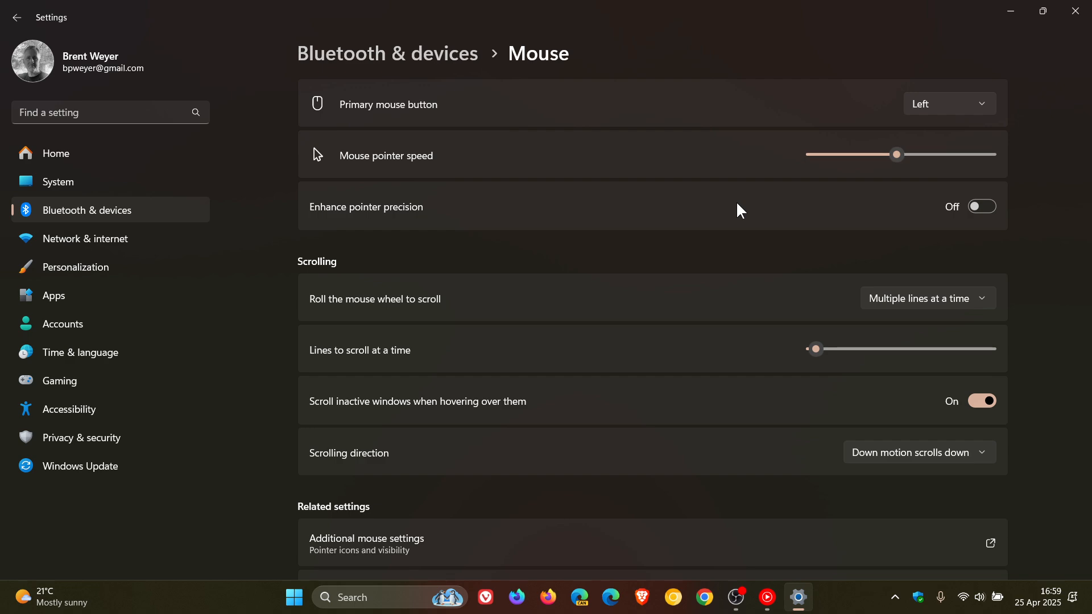
mouse_move(995, 26)
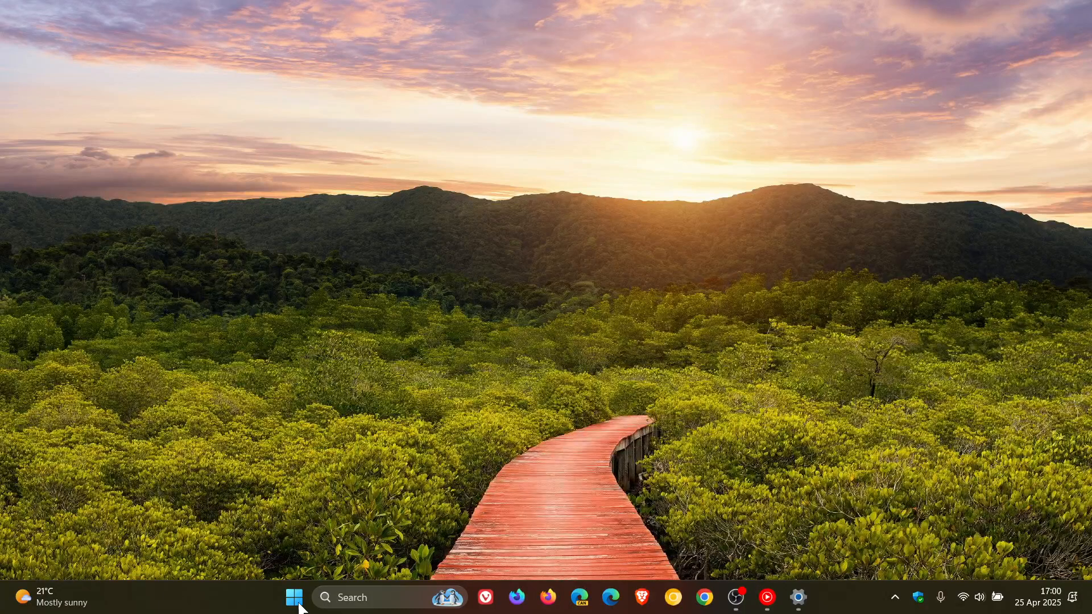
Toggle Start and the Settings taskbar icon, leaving Settings minimized on the desktop.
left_click(293, 598)
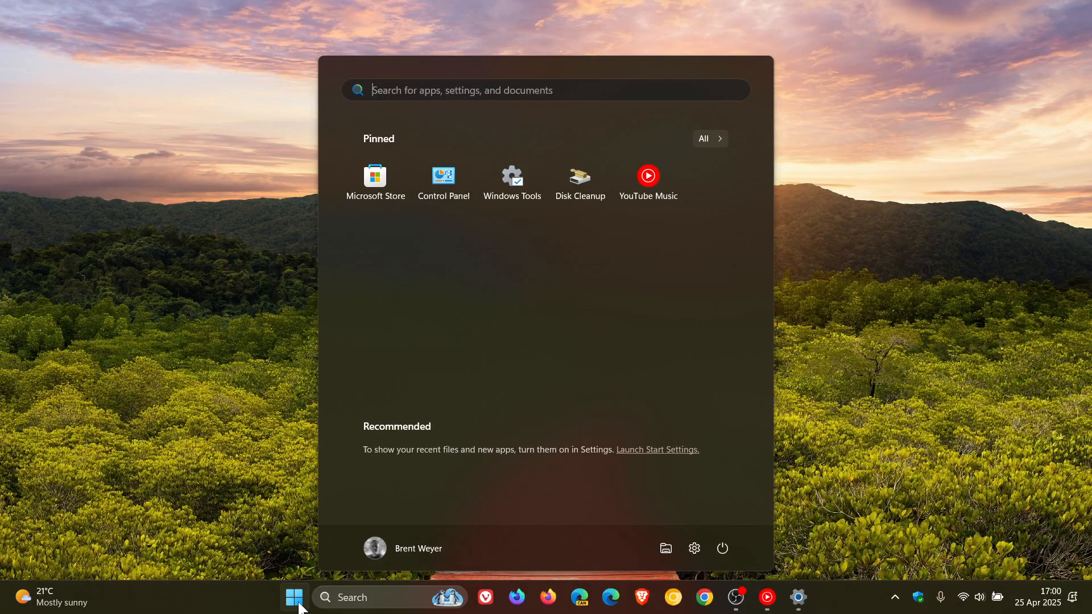
left_click(293, 598)
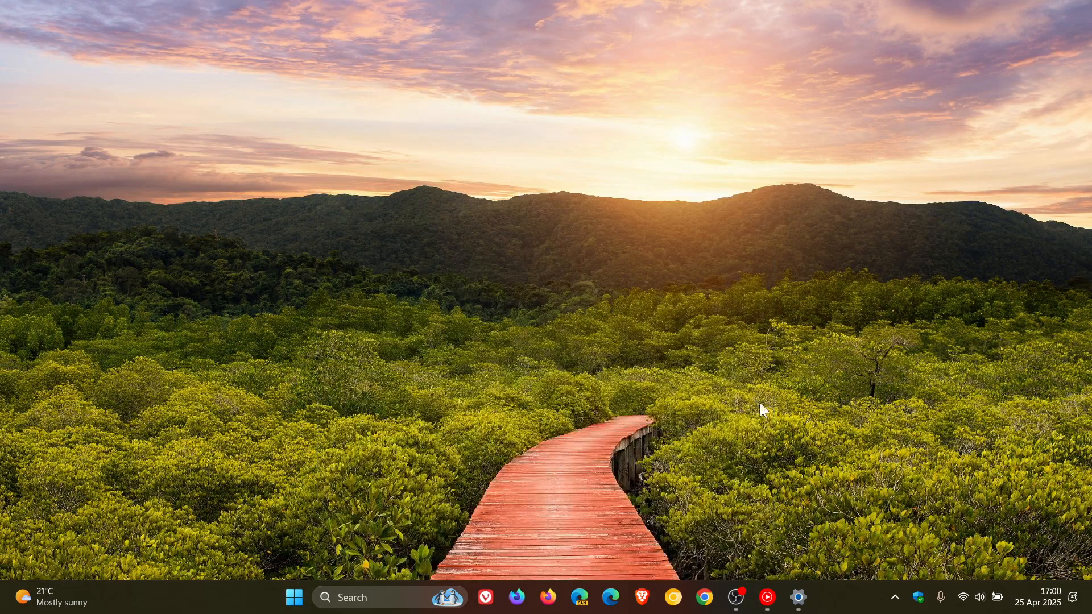
left_click(796, 598)
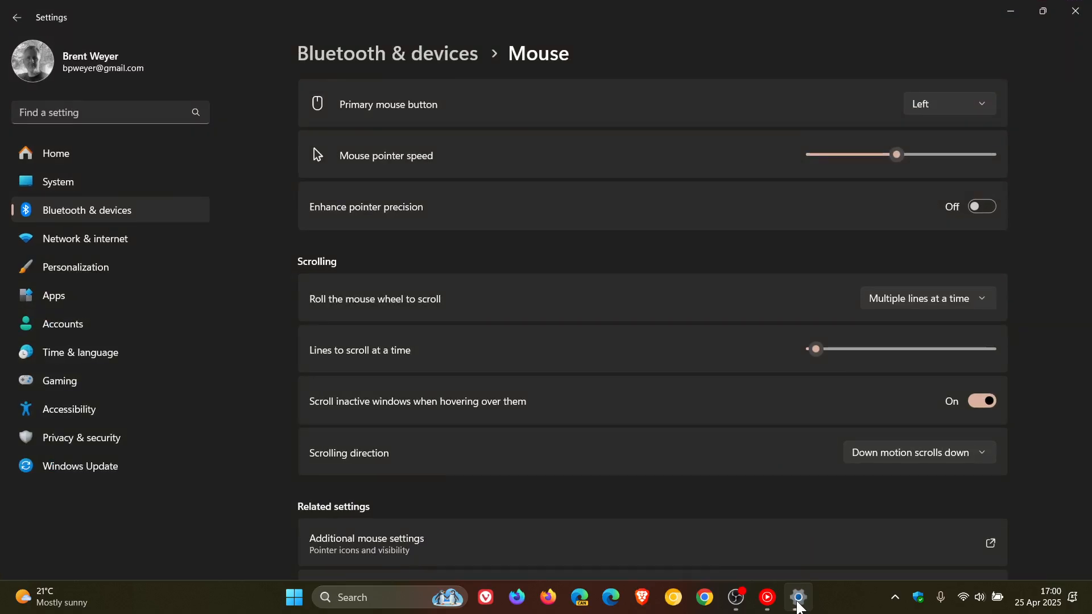
left_click(797, 598)
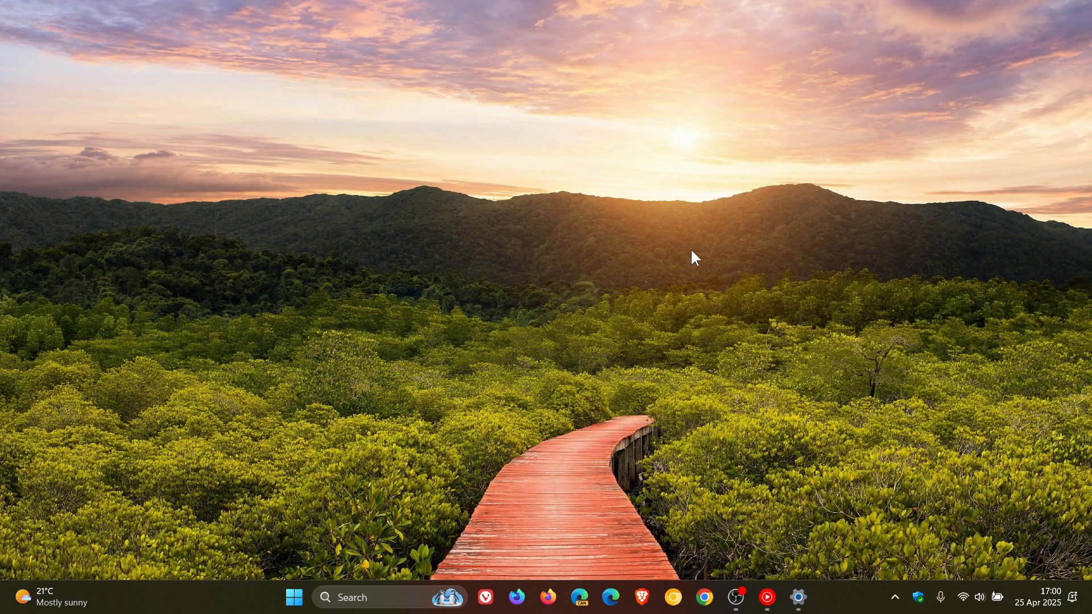
Restore Settings, switch Animation effects off, and return to the desktop.
left_click(798, 598)
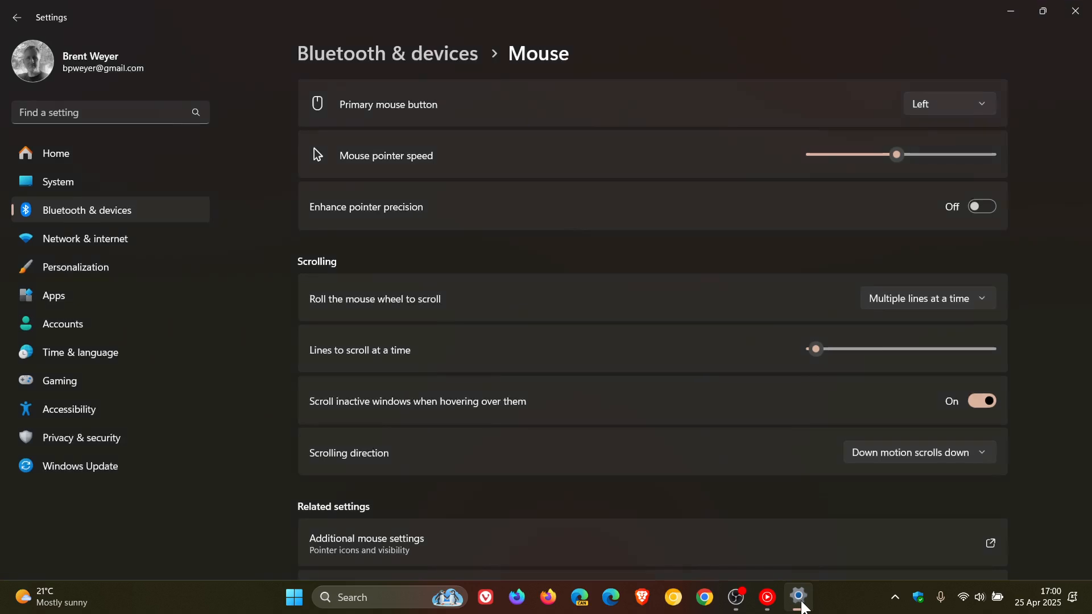
mouse_move(173, 498)
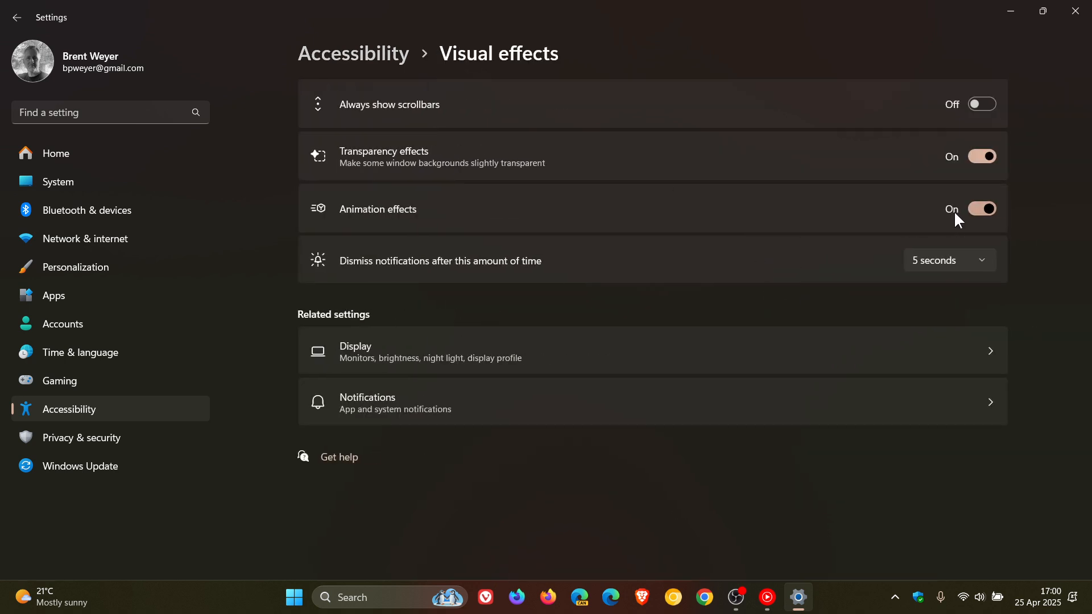
left_click(982, 209)
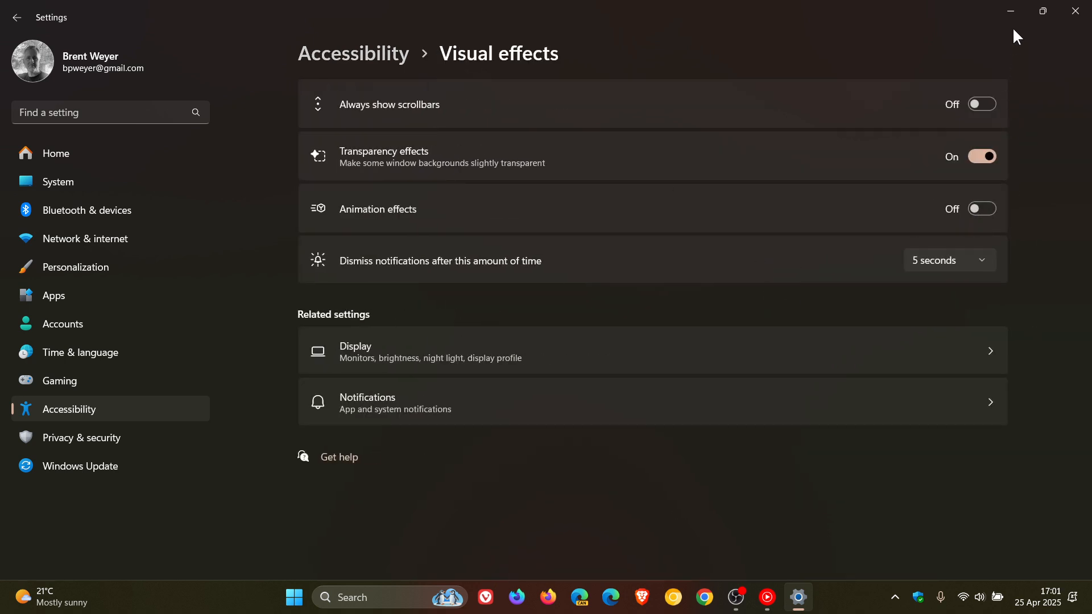
left_click(294, 597)
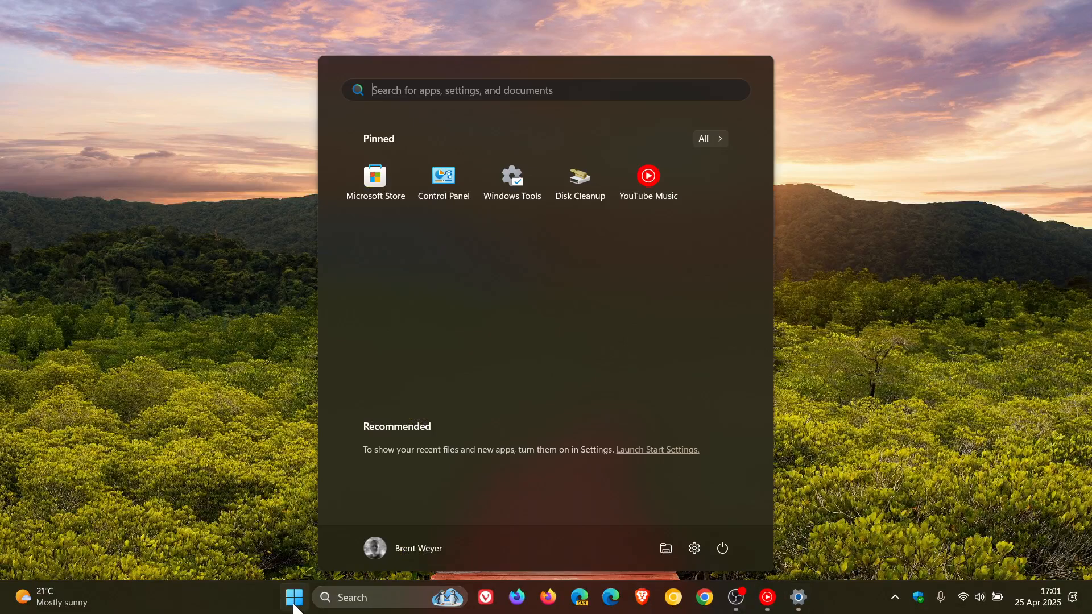
left_click(294, 597)
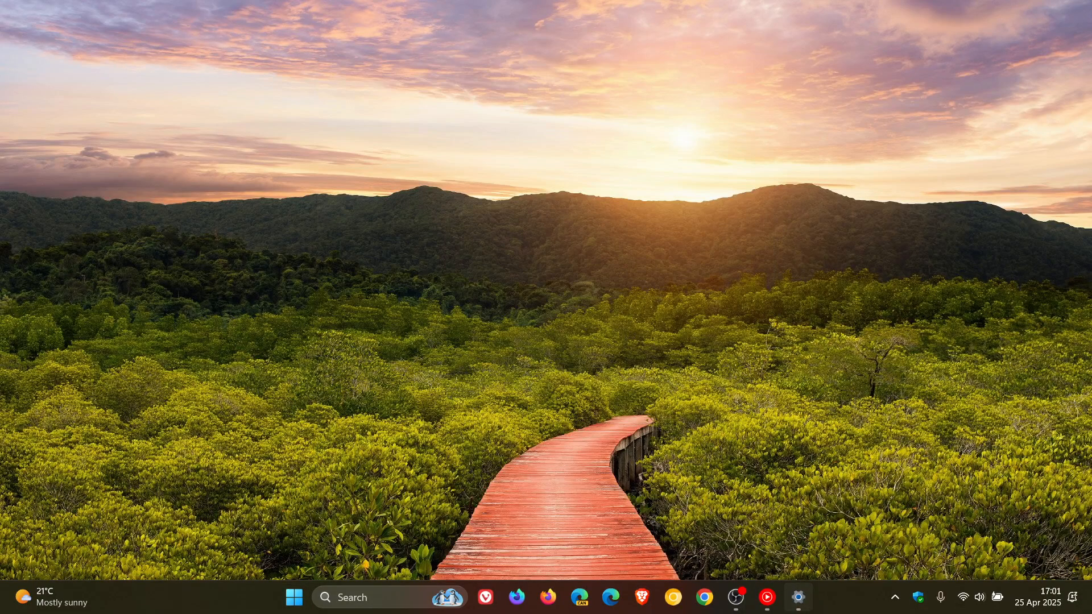
mouse_move(920, 156)
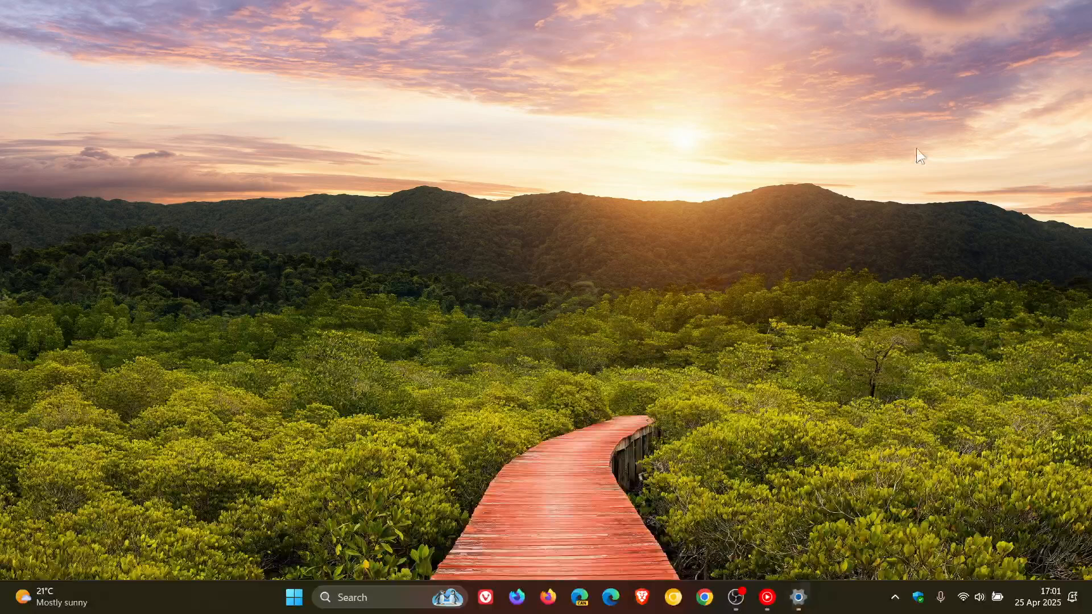
mouse_move(663, 275)
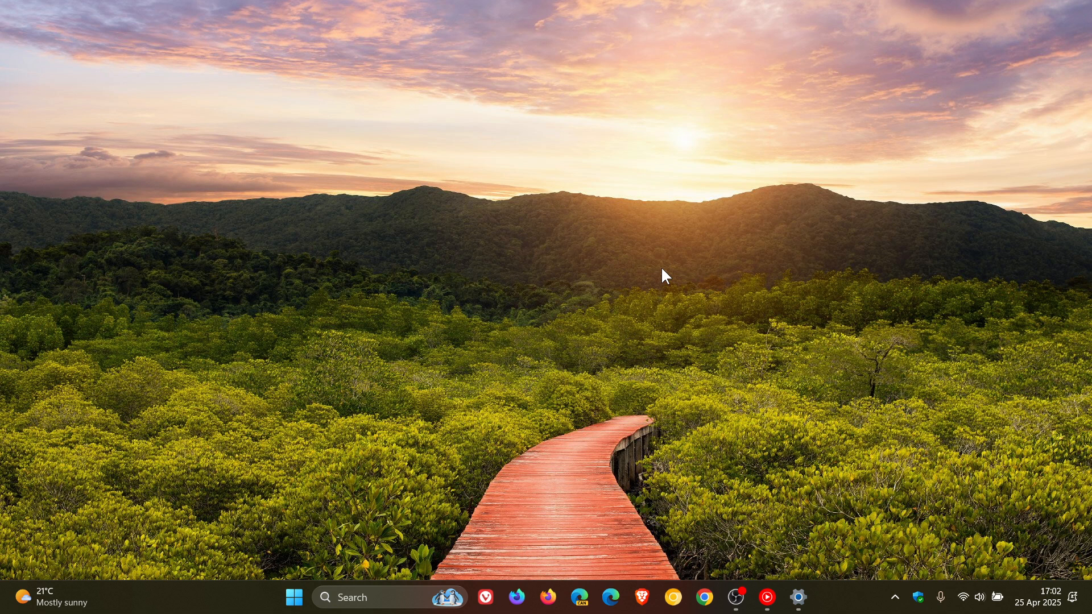
Go to System > Notifications and uncheck 'Allow notifications to play sounds'.
left_click(797, 597)
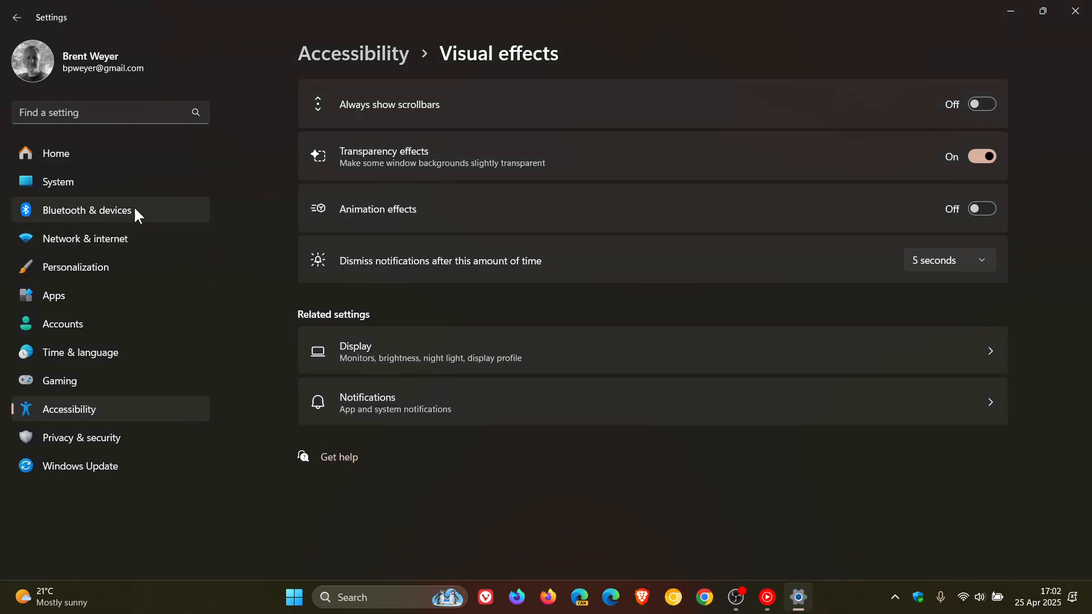
left_click(58, 182)
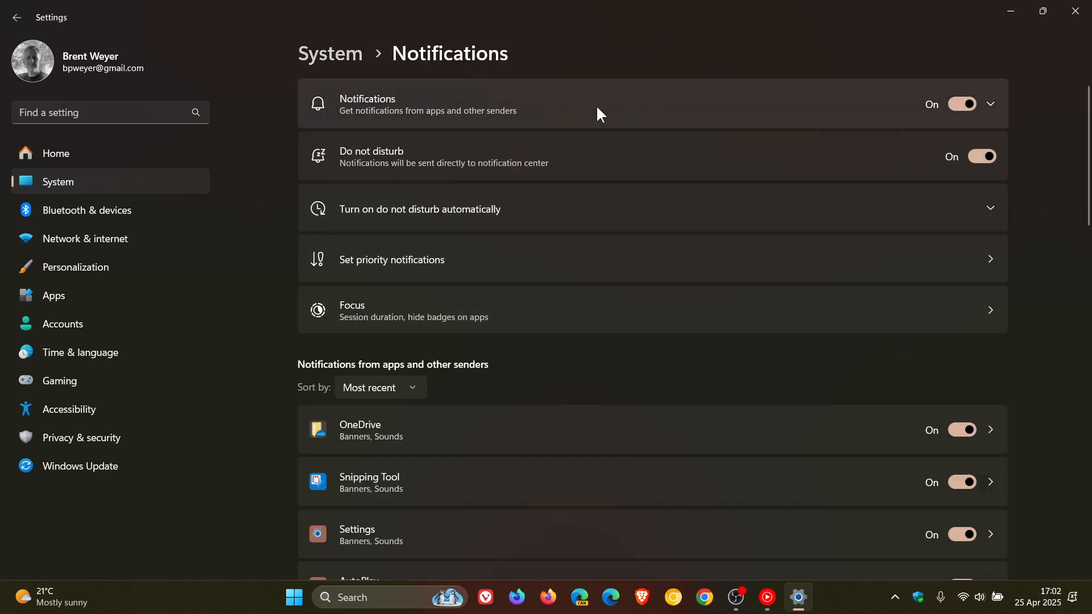
left_click(989, 103)
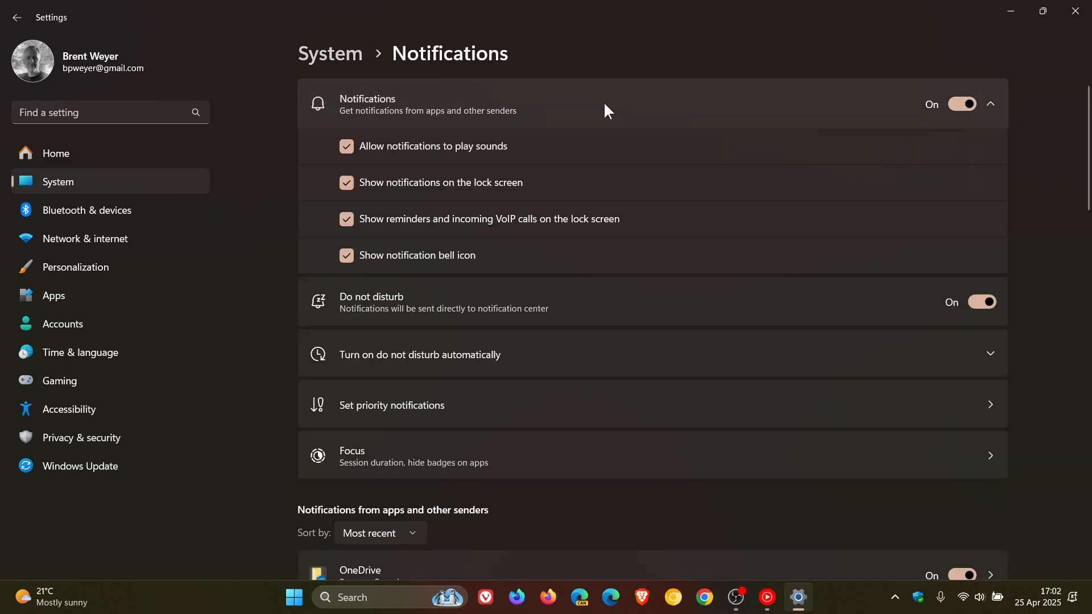
mouse_move(413, 160)
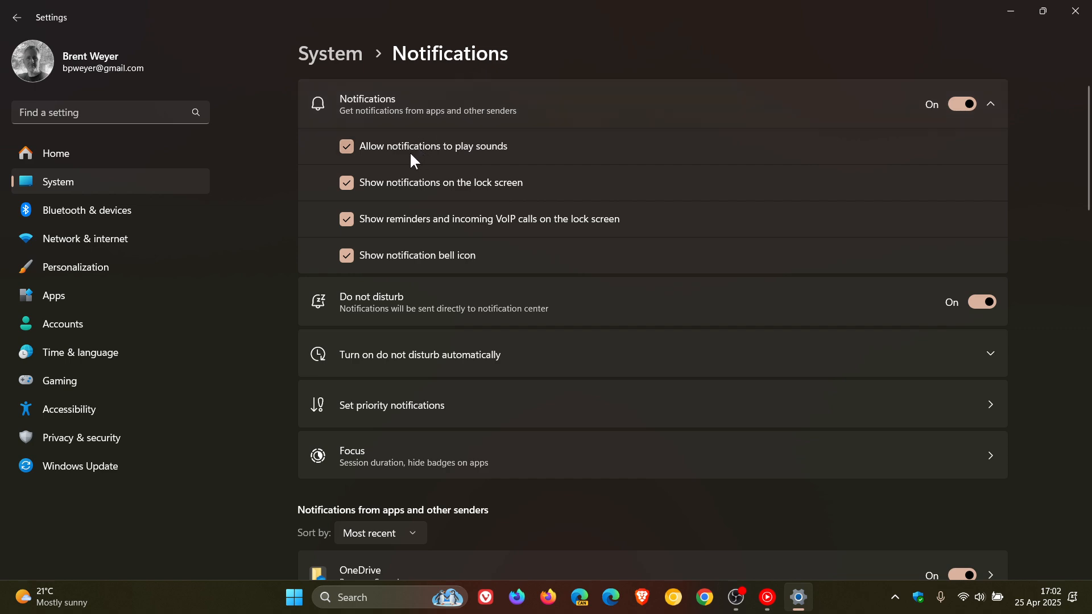
left_click(347, 147)
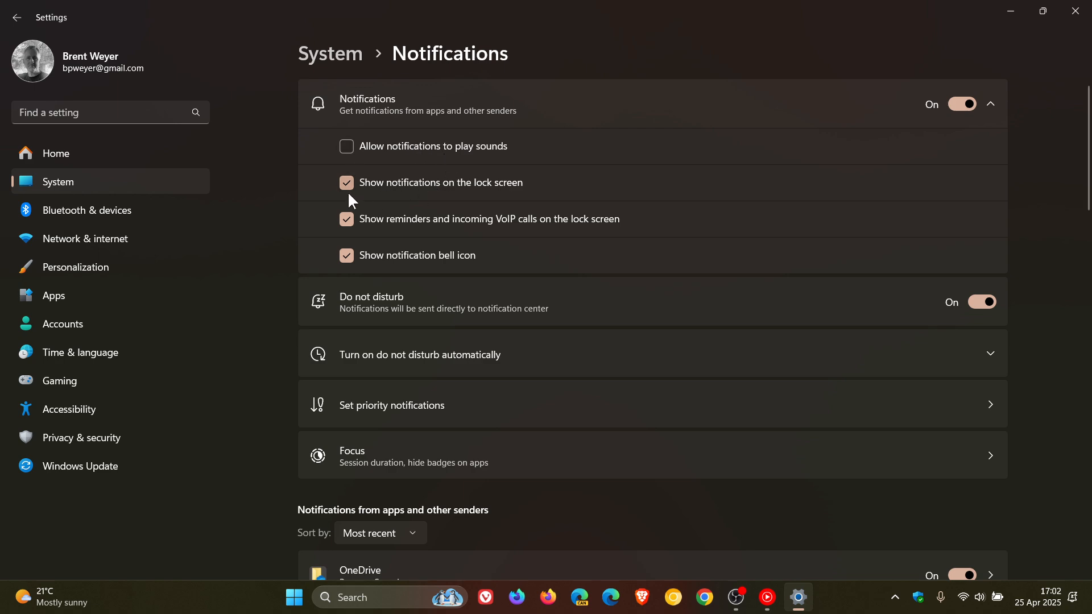
Uncheck lock-screen notifications, lock-screen reminders/VoIP calls, and the notification bell icon.
left_click(346, 182)
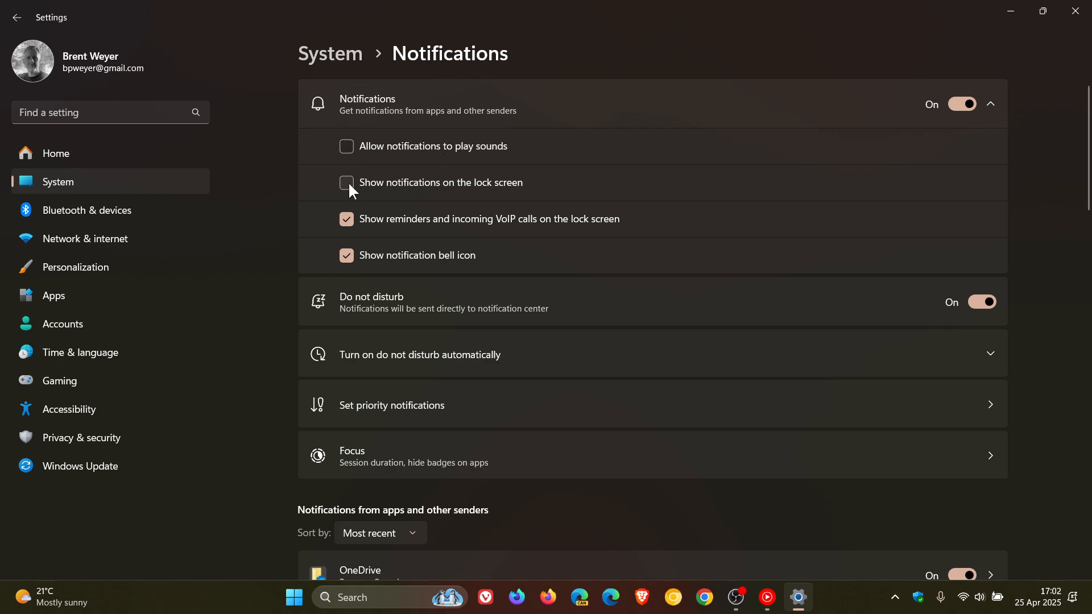
left_click(346, 218)
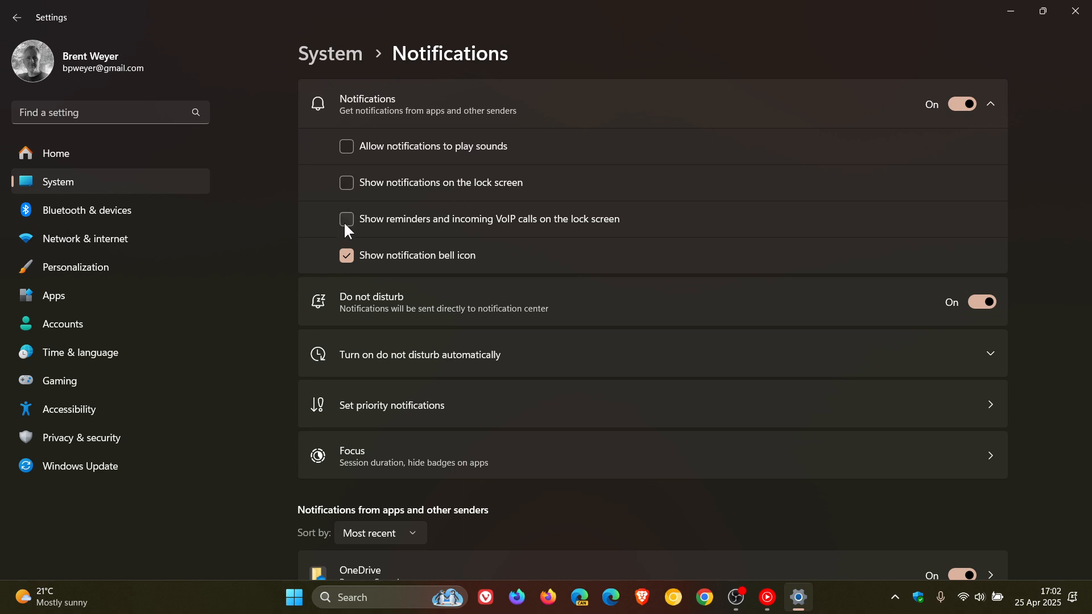
left_click(347, 256)
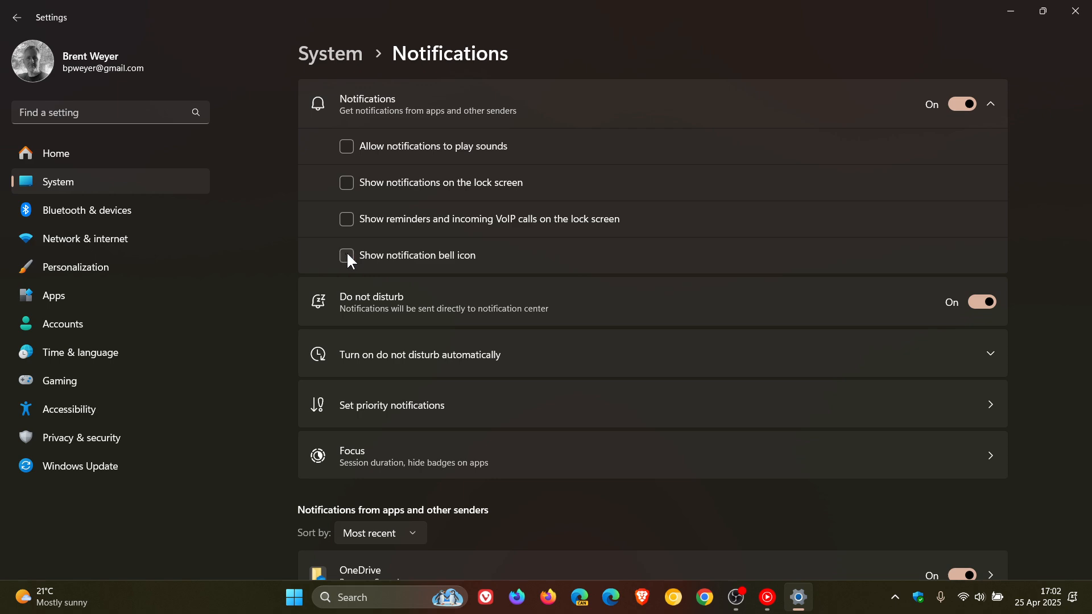
mouse_move(680, 202)
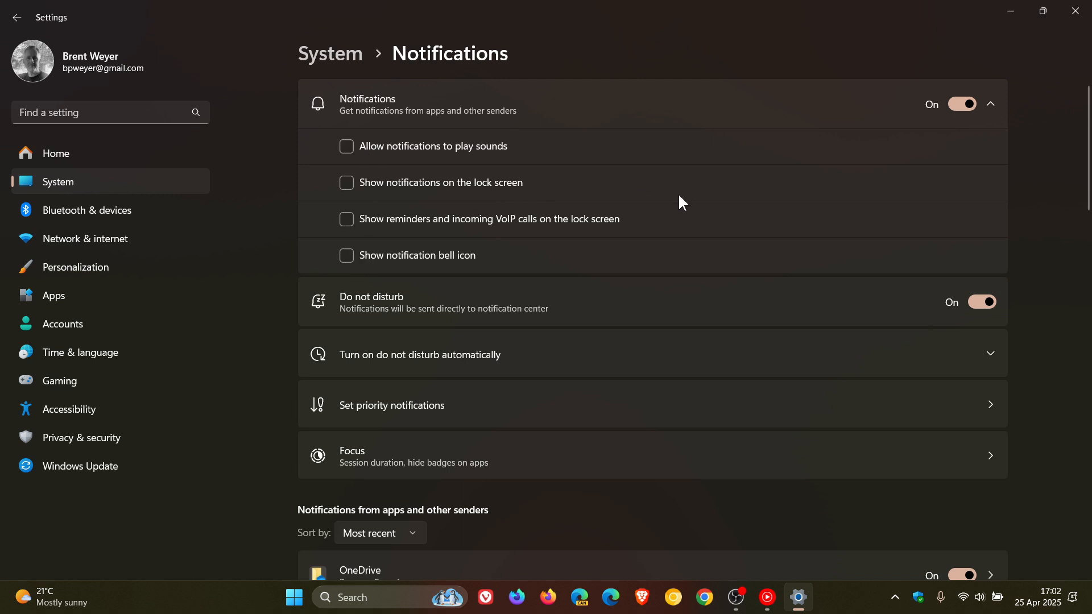
mouse_move(696, 202)
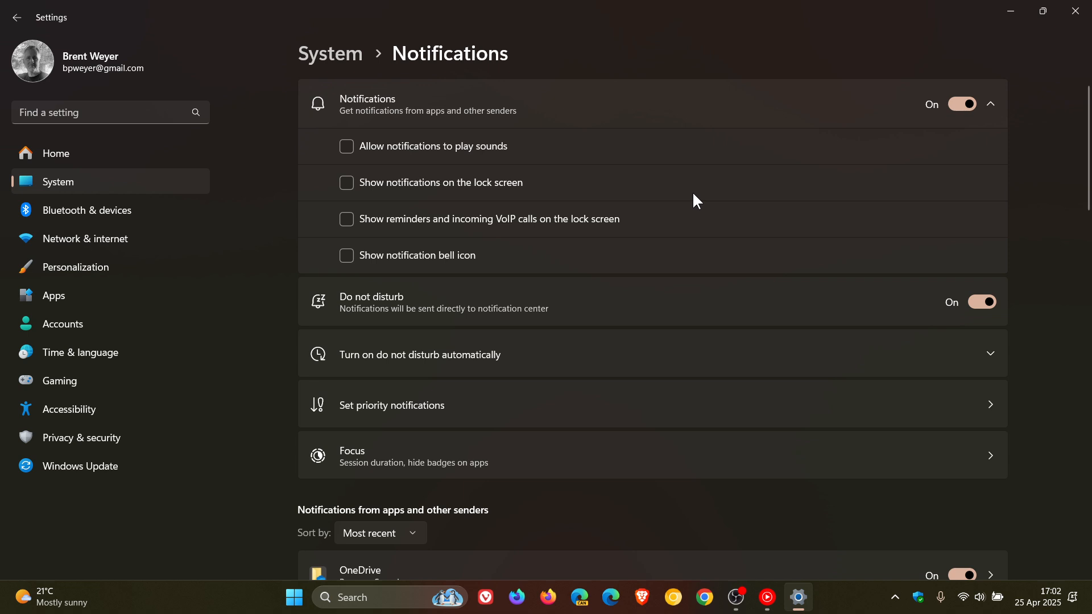
mouse_move(652, 197)
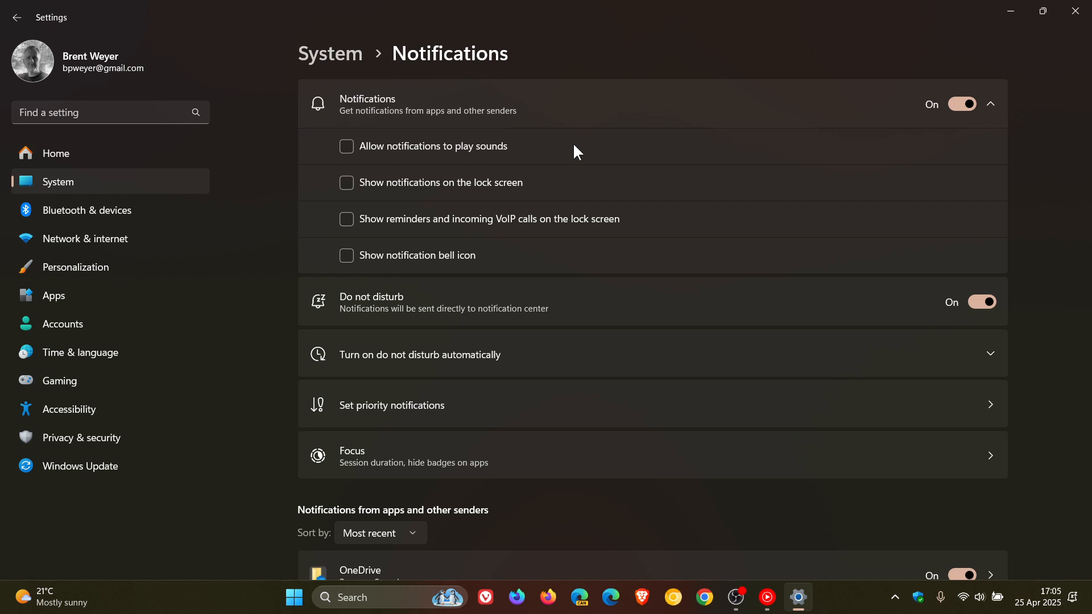
Go to System > Sound and scroll down to More sound settings.
left_click(17, 17)
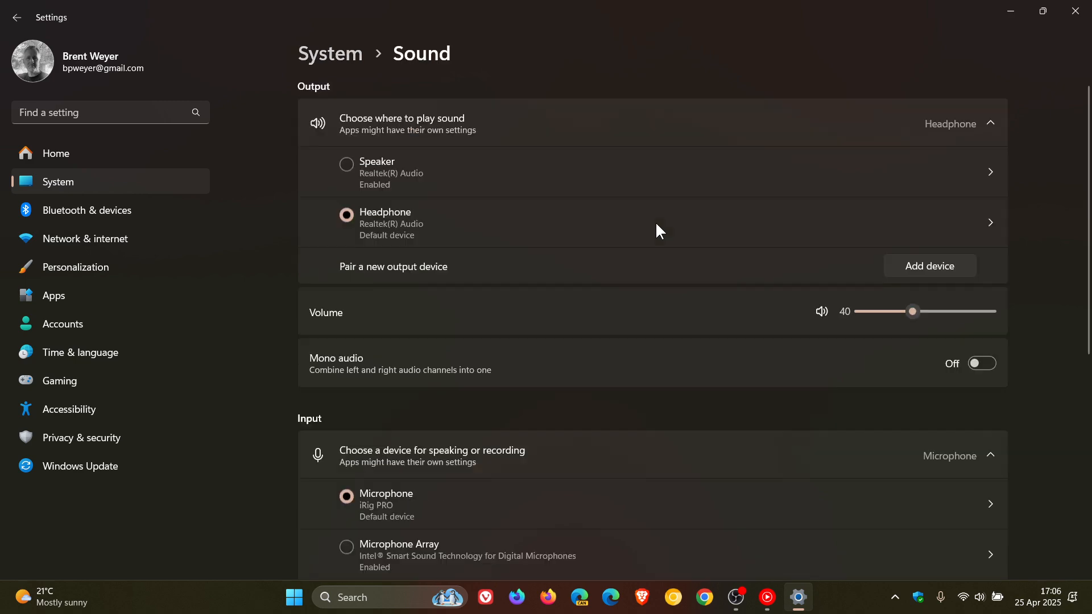
scroll("down", 3)
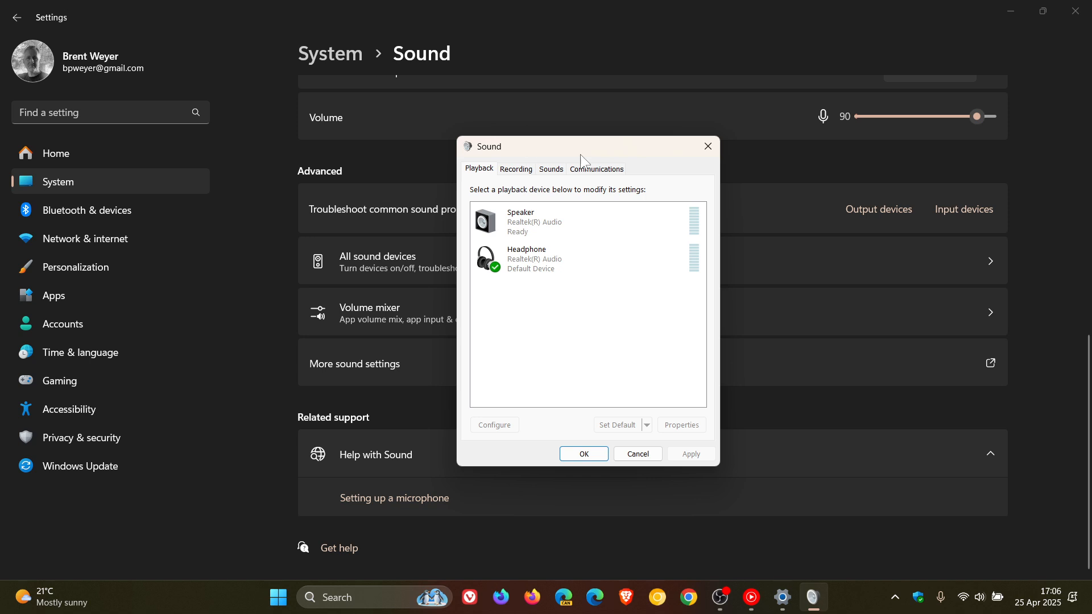
mouse_move(554, 177)
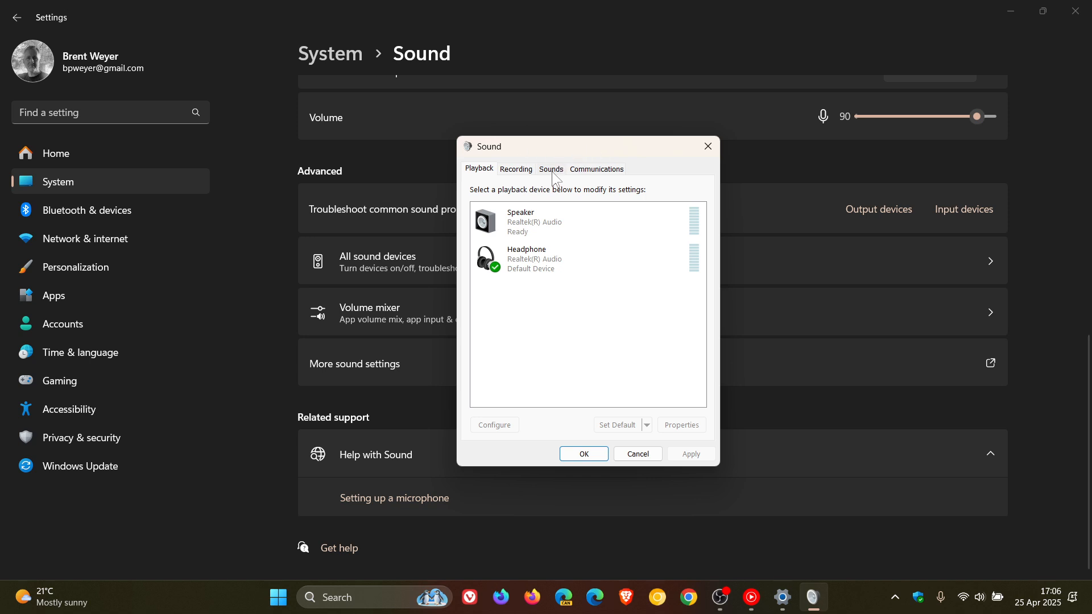
Set the Sound Scheme to No Sounds, confirm with OK, and close Settings.
left_click(551, 169)
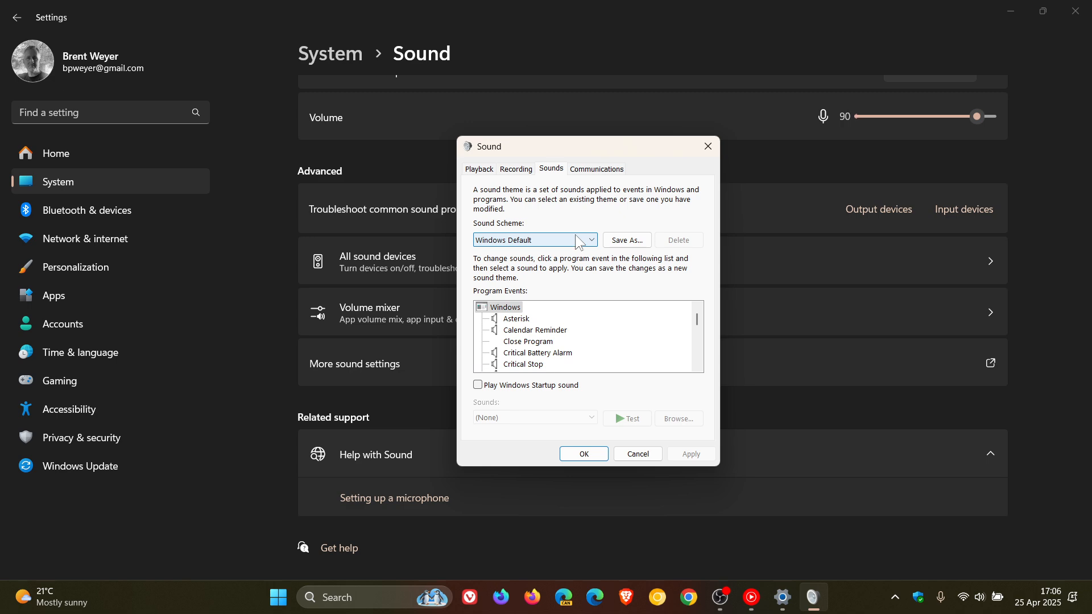
left_click(535, 240)
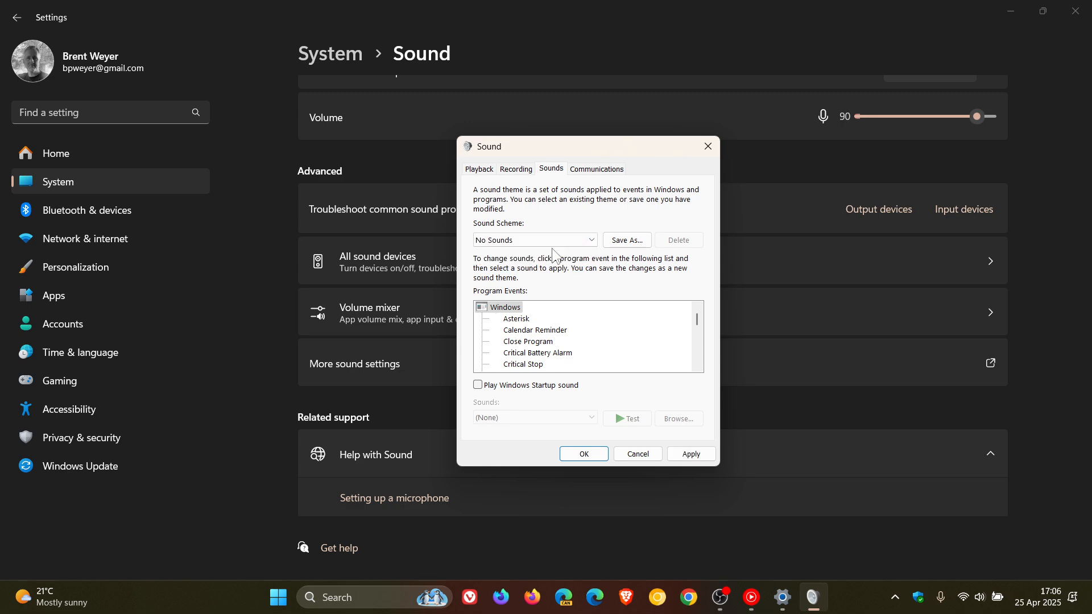
left_click(583, 454)
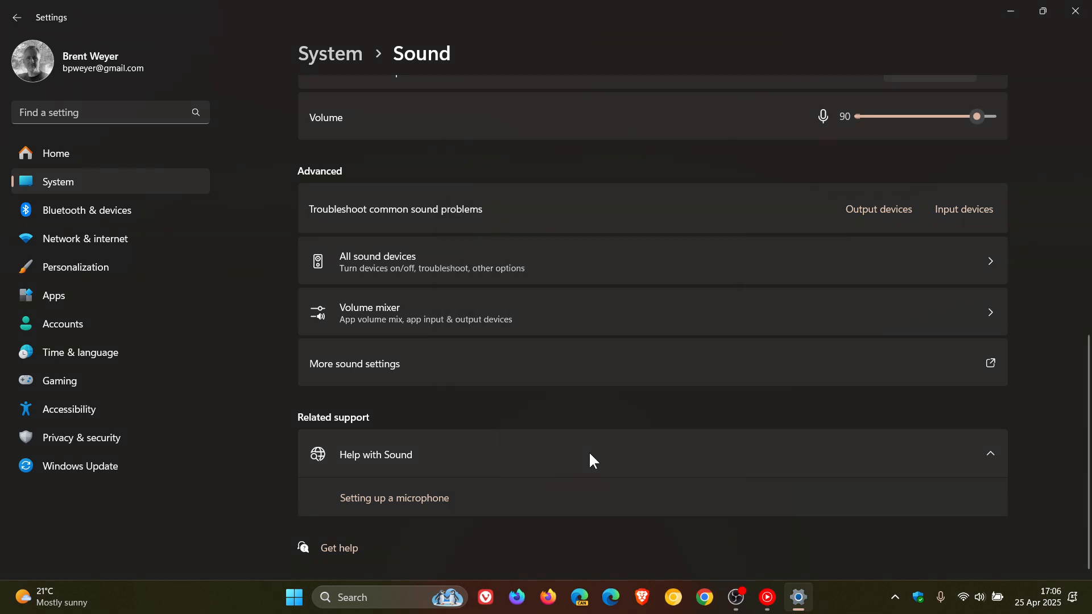
mouse_move(702, 330)
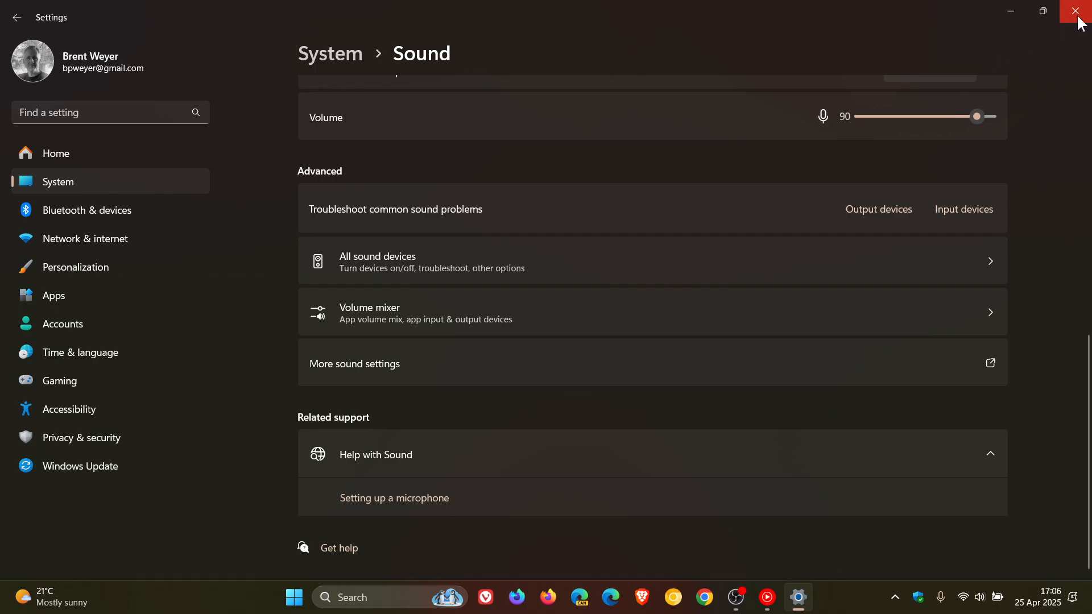
left_click(1078, 11)
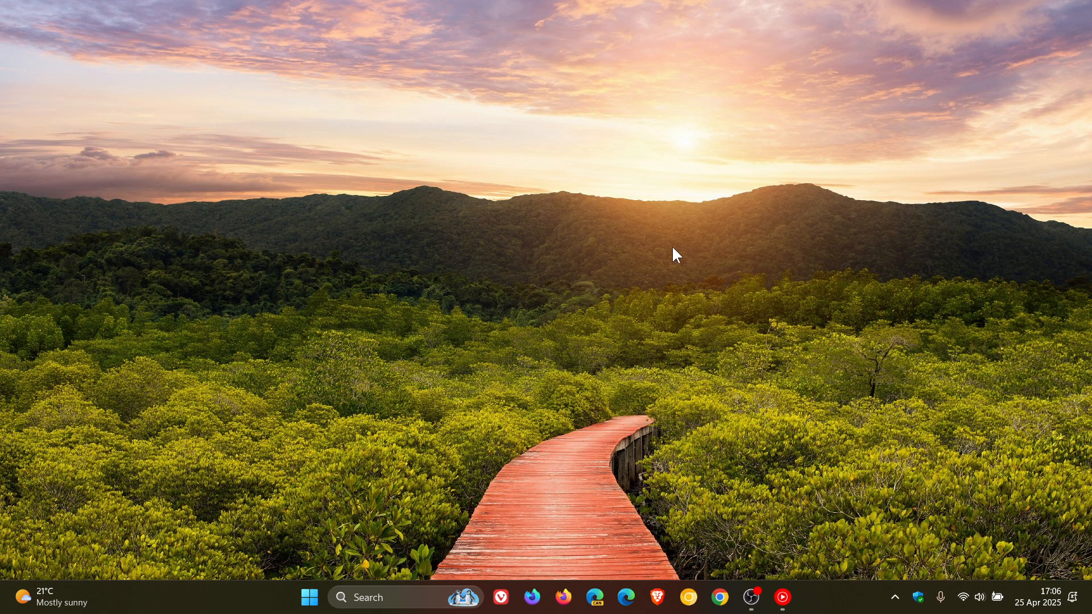